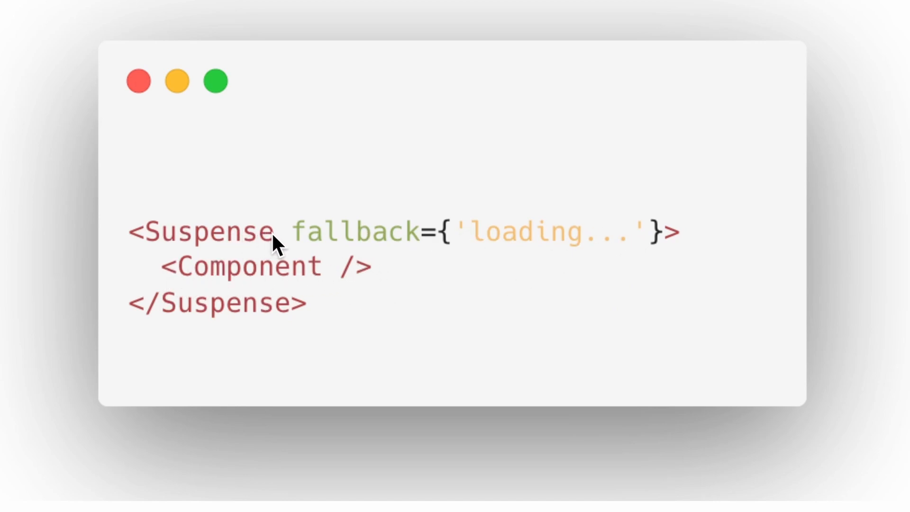
{"action": "mouse_move", "coordinate": [369, 279]}
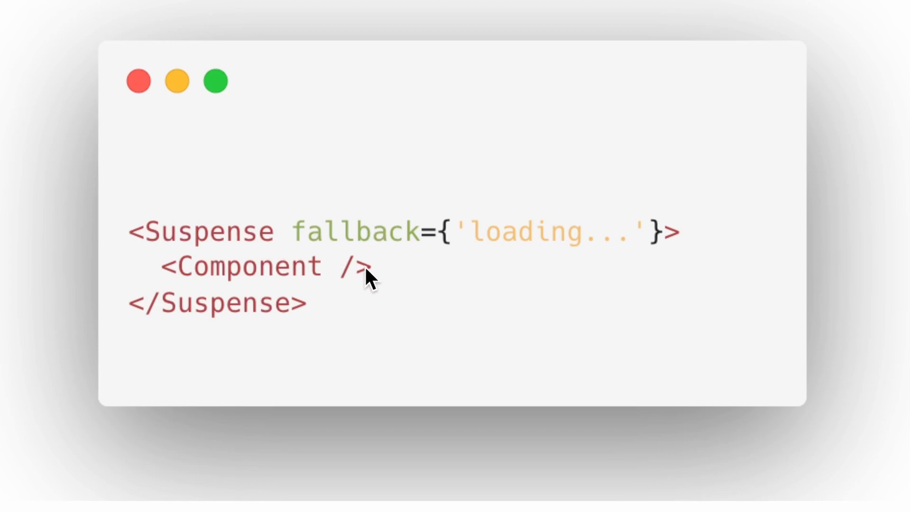
{"action": "mouse_move", "coordinate": [374, 278]}
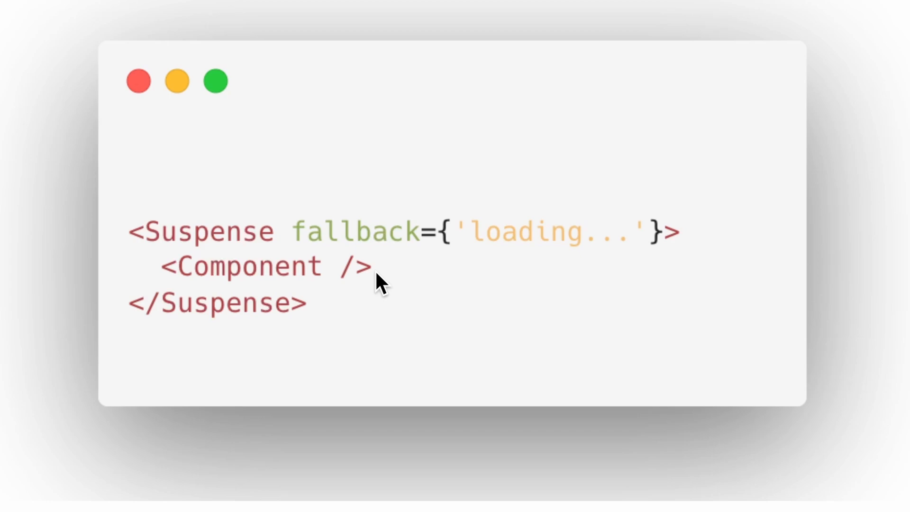
{"action": "mouse_move", "coordinate": [503, 236]}
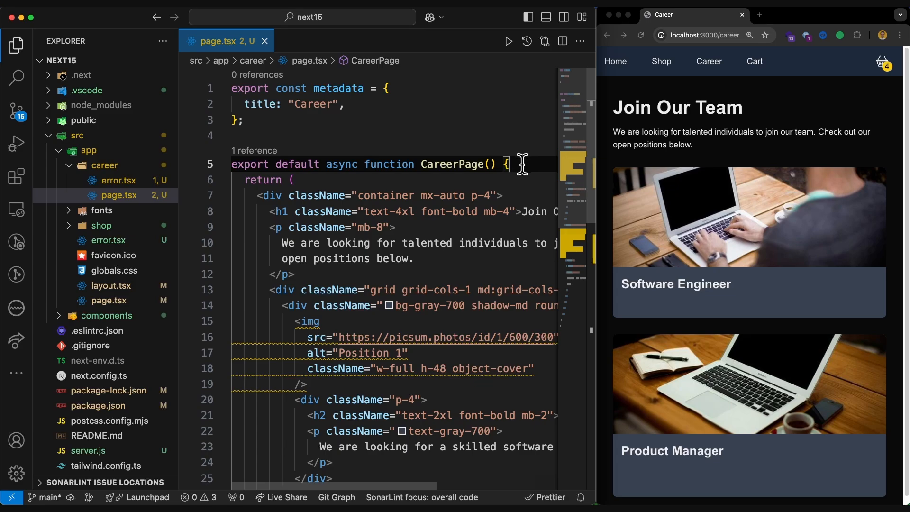
Add an awaited setTimeout Promise at the top of CareerPage to delay its render
{"action": "key", "text": "Enter"}
{"action": "type", "text": "await new Promise((resolve) => setTimeout(resolve,"}
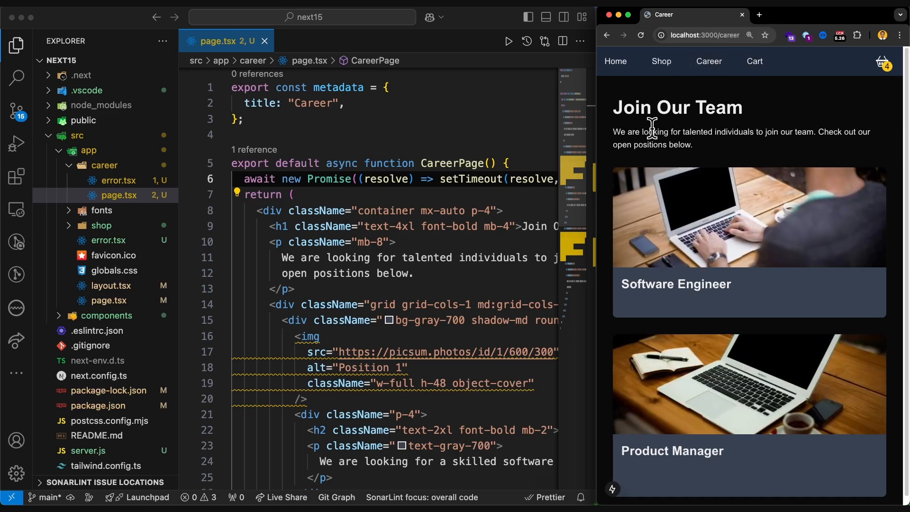
{"action": "right_click", "coordinate": [651, 128]}
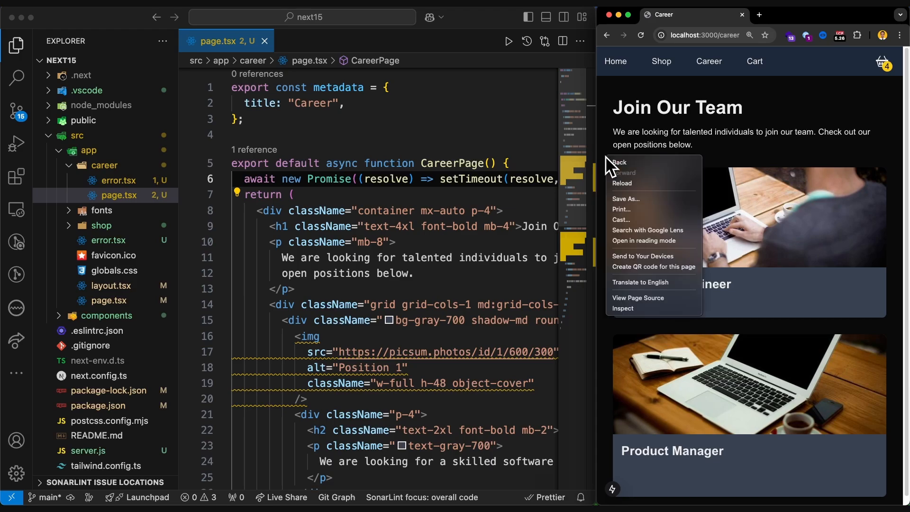
Inspect the career request in DevTools Network and view its Timing, showing ~5 s server wait
{"action": "left_click", "coordinate": [623, 308]}
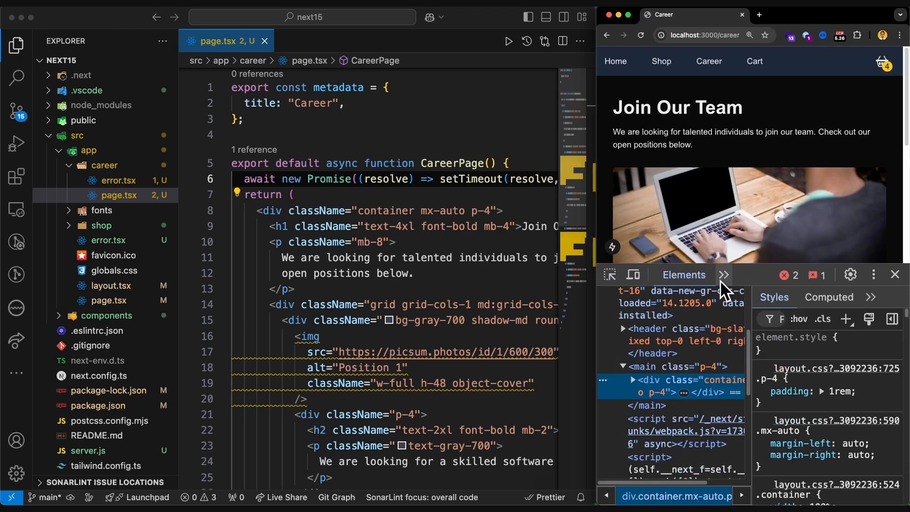
{"action": "left_click", "coordinate": [680, 275]}
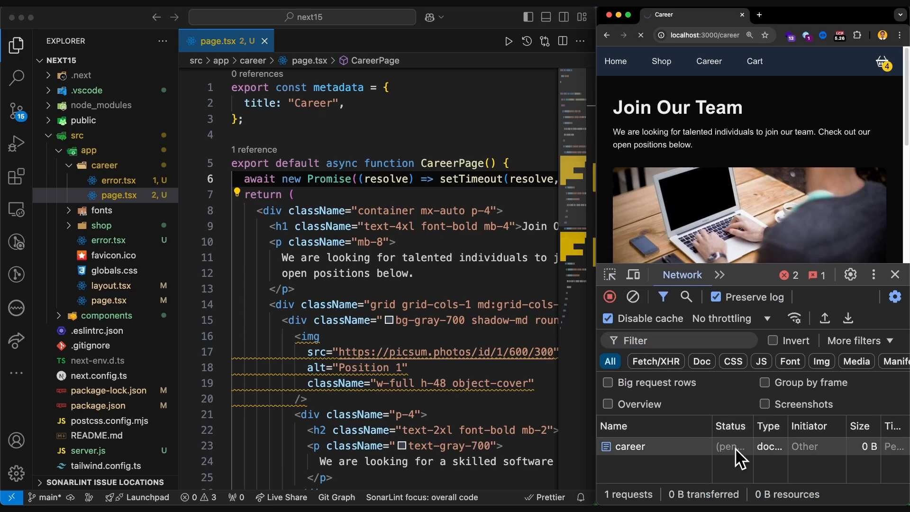
{"action": "left_click", "coordinate": [629, 446]}
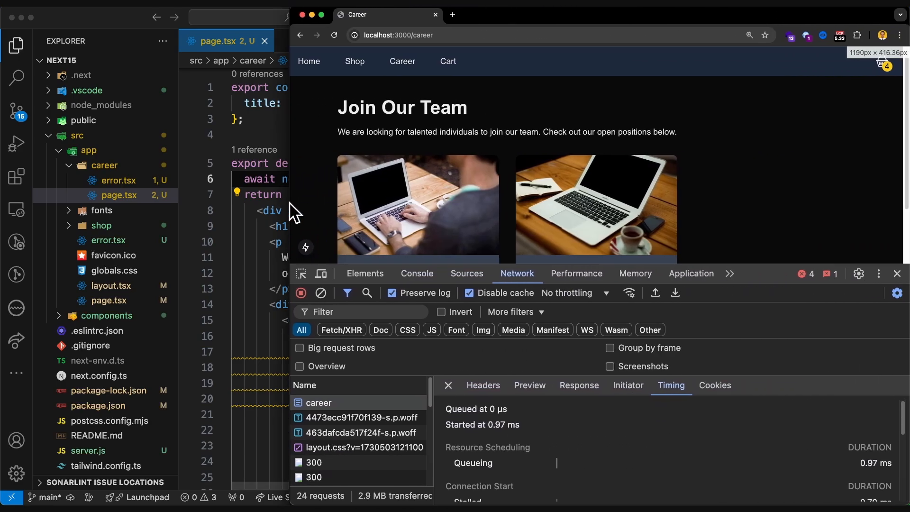
{"action": "scroll", "scroll_direction": "down", "scroll_amount": 3}
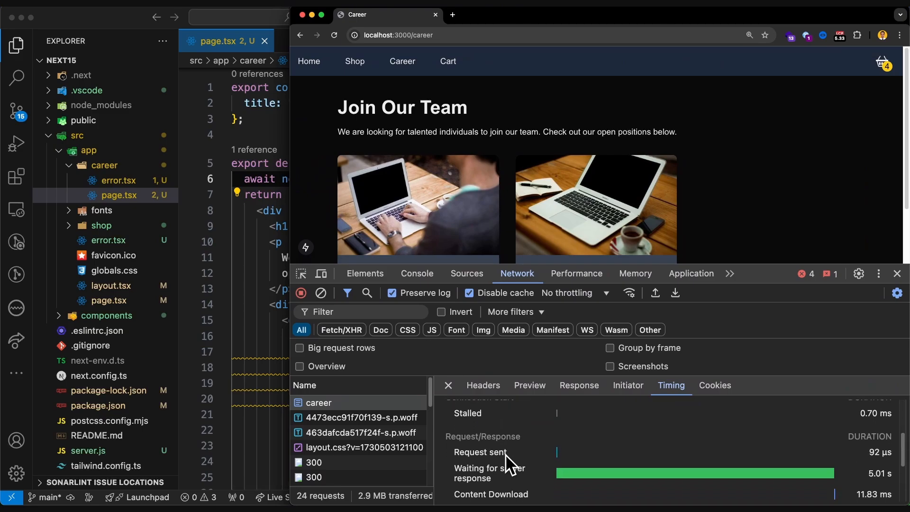
{"action": "scroll", "scroll_direction": "down", "scroll_amount": 3}
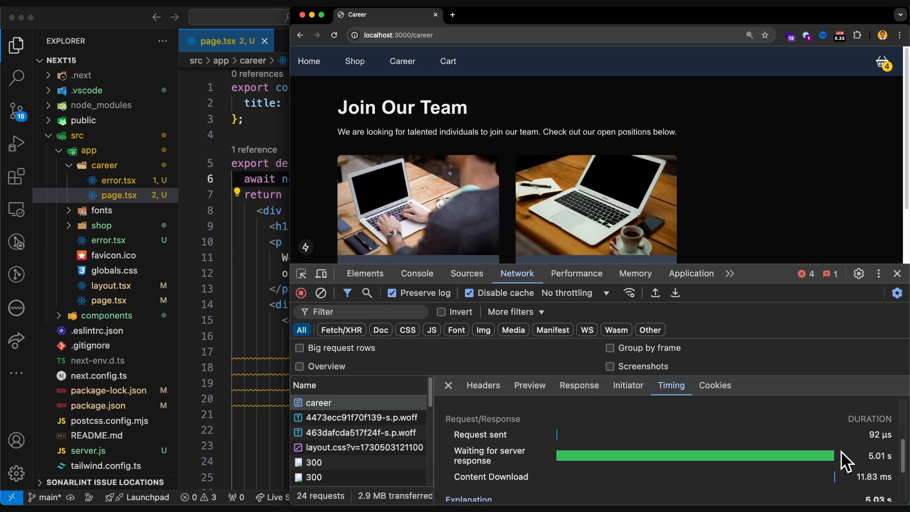
{"action": "mouse_move", "coordinate": [296, 210]}
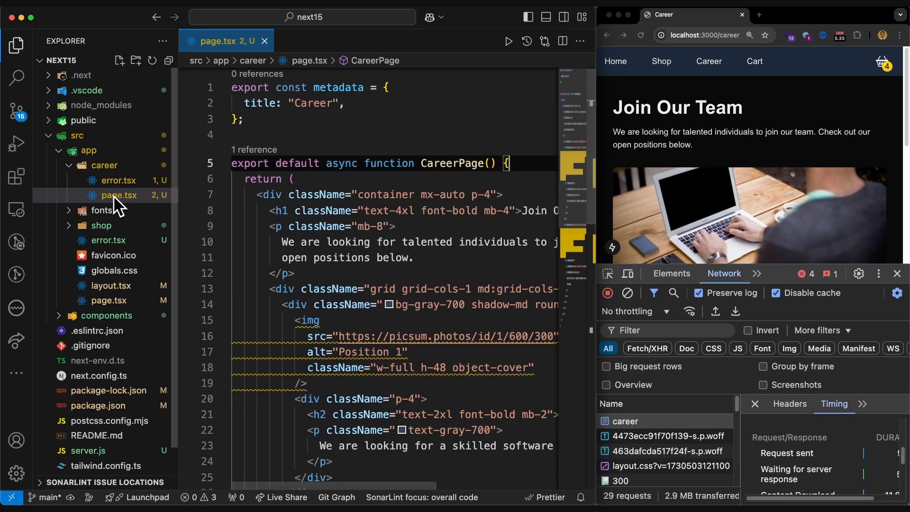
Create a new file named loading.tsx inside the career folder
{"action": "left_click", "coordinate": [119, 196]}
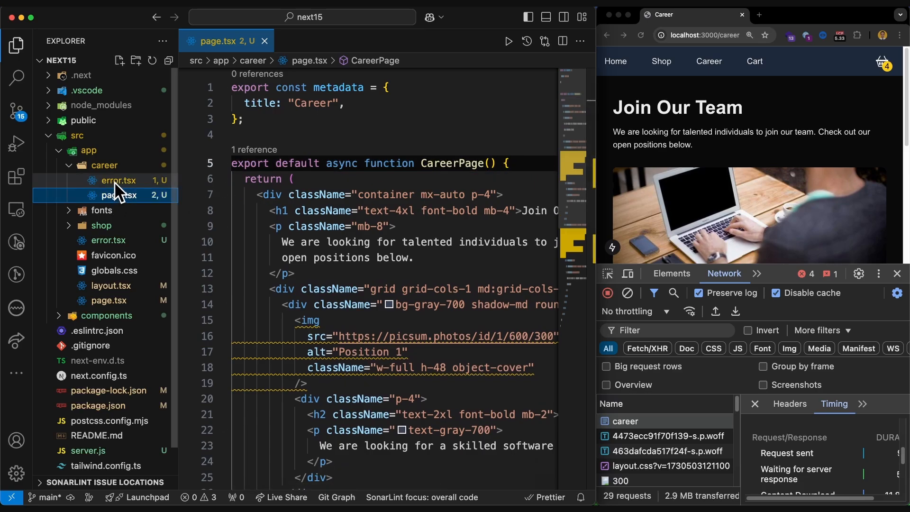
{"action": "left_click", "coordinate": [119, 61]}
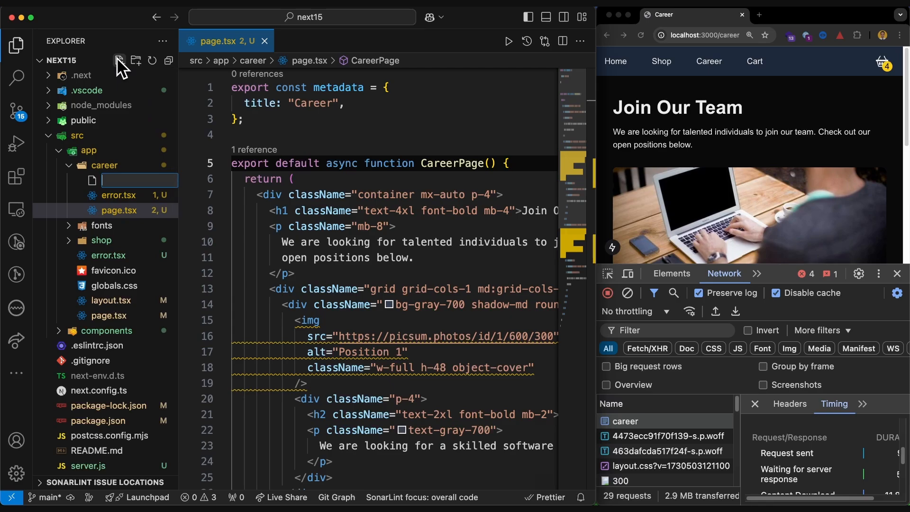
{"action": "type", "text": "loading.tsx"}
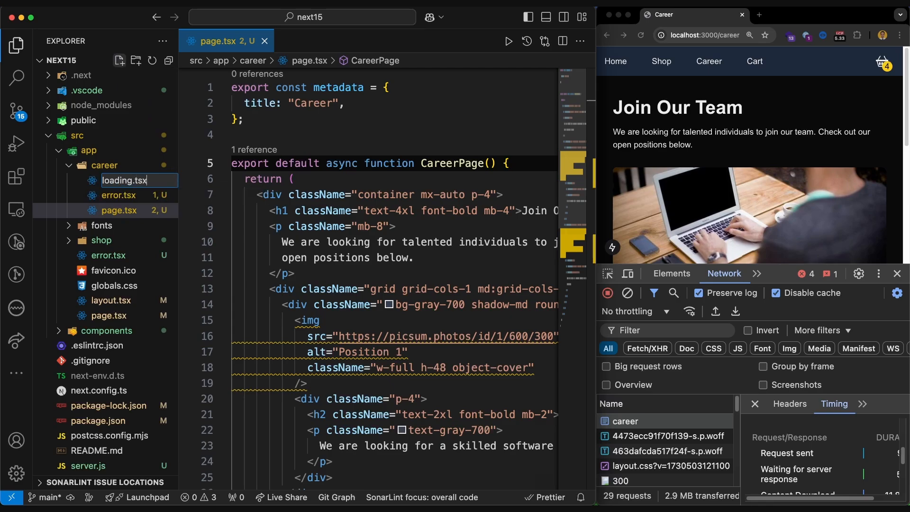
{"action": "key", "text": "Backspace"}
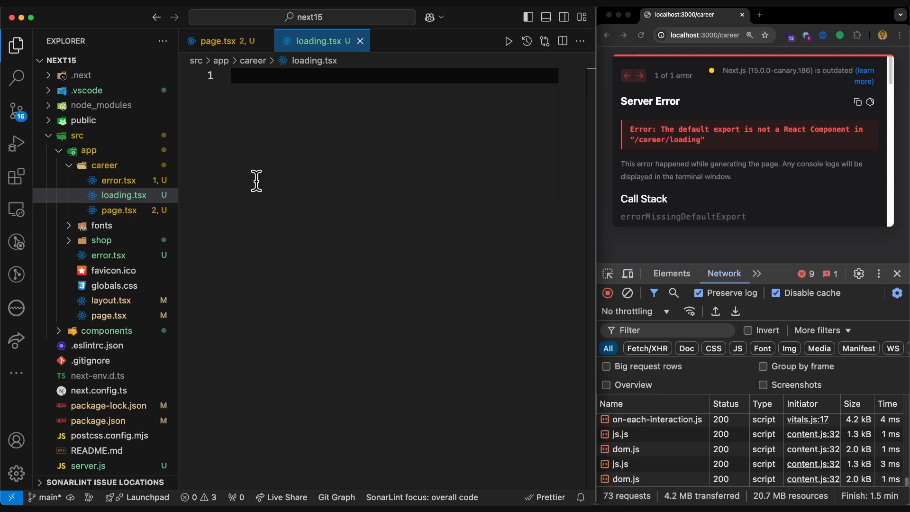
Write a default-exported CareerLoading component returning <div>loading...</div>
{"action": "type", "text": "export"}
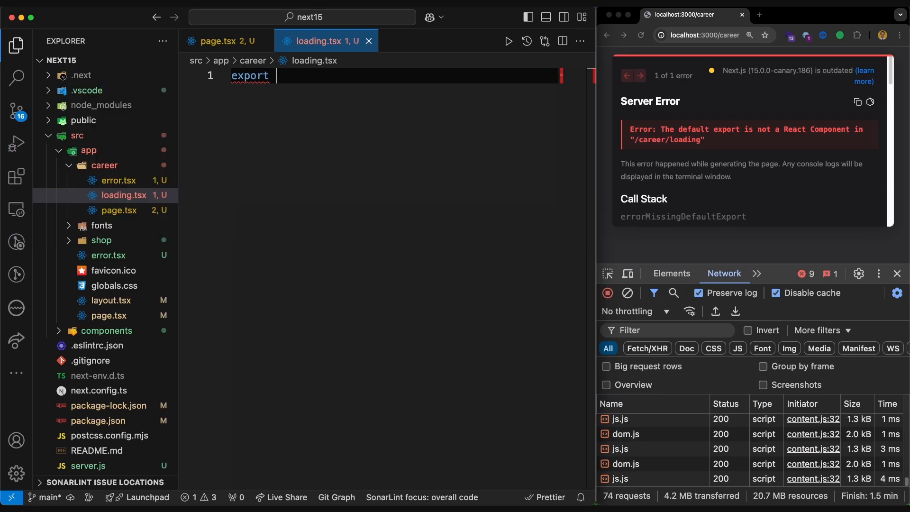
{"action": "type", "text": "default function CareerLoading() {"}
{"action": "type", "text": "return <div>loading...</div>;"}
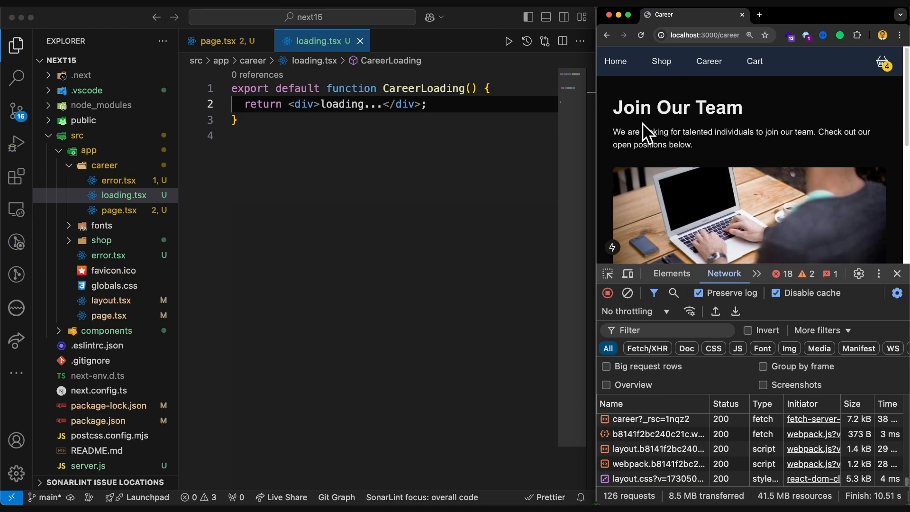
Reload the career page in Chrome so 'loading...' shows before Join Our Team renders
{"action": "left_click", "coordinate": [222, 41]}
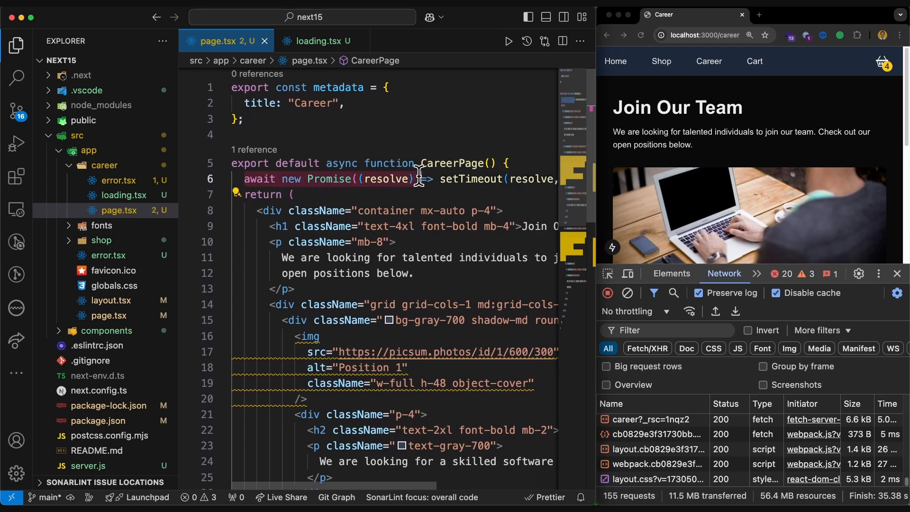
{"action": "mouse_move", "coordinate": [380, 121]}
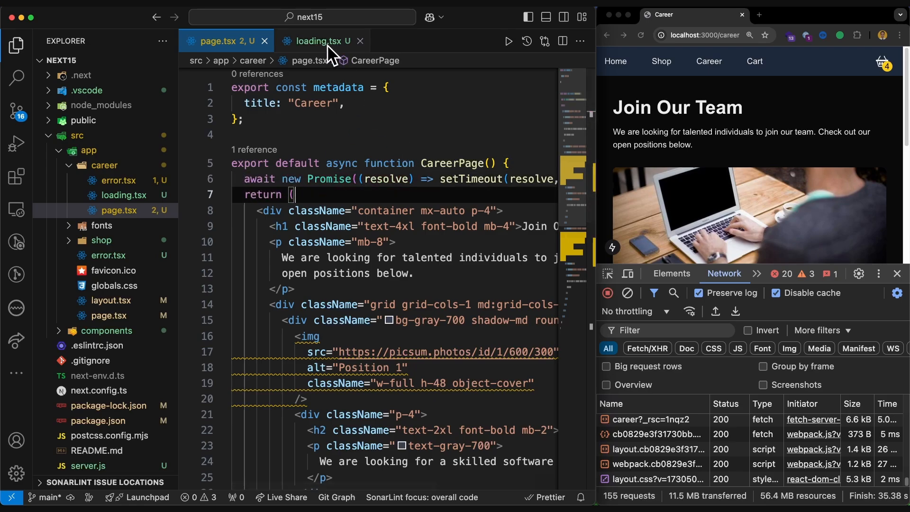
{"action": "left_click", "coordinate": [318, 40]}
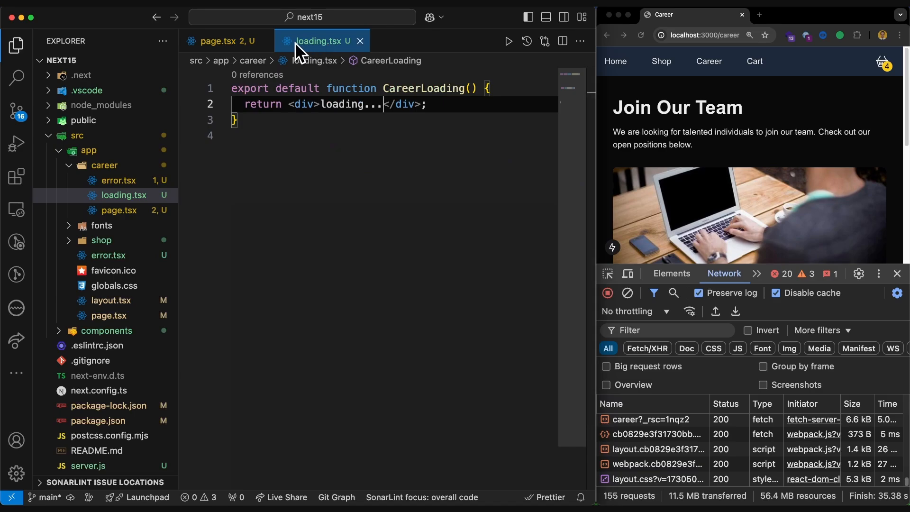
{"action": "left_click", "coordinate": [223, 41]}
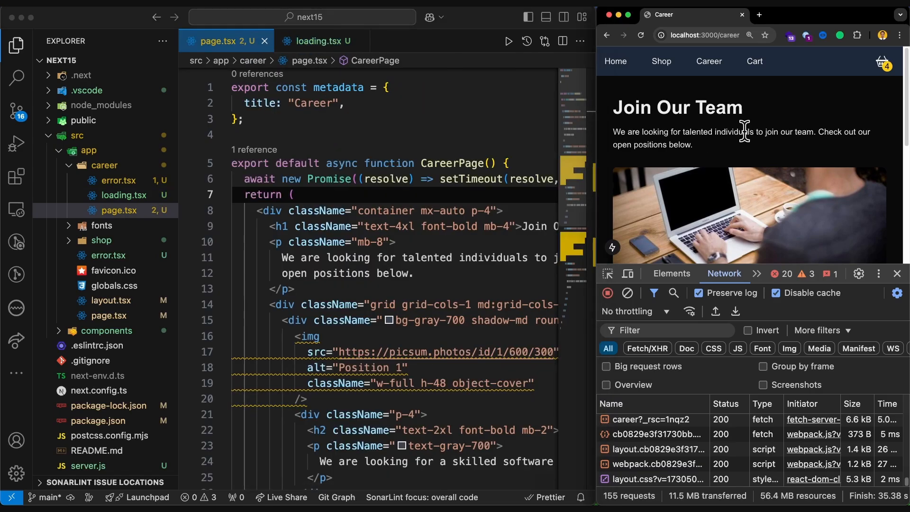
{"action": "left_click", "coordinate": [641, 35]}
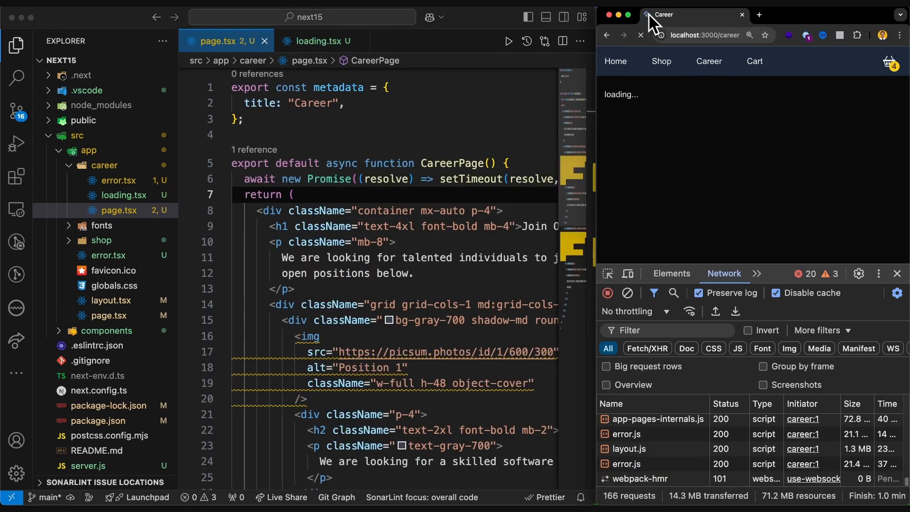
Review the CareerPage function and return to the loading component source
{"action": "double_click", "coordinate": [620, 93]}
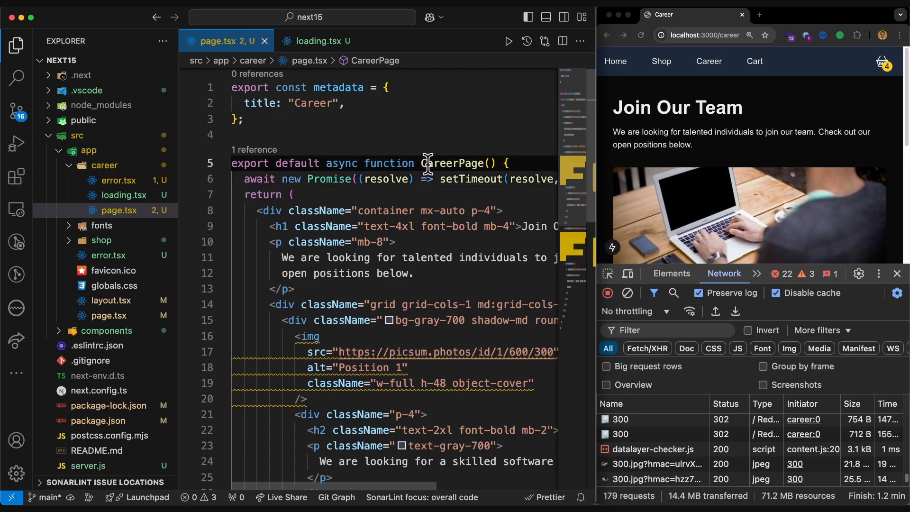
{"action": "double_click", "coordinate": [455, 163]}
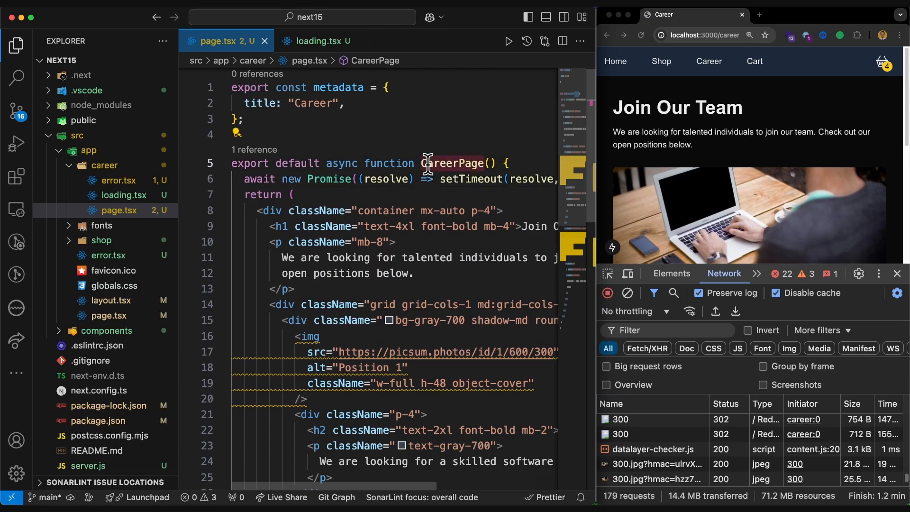
{"action": "left_click", "coordinate": [318, 41]}
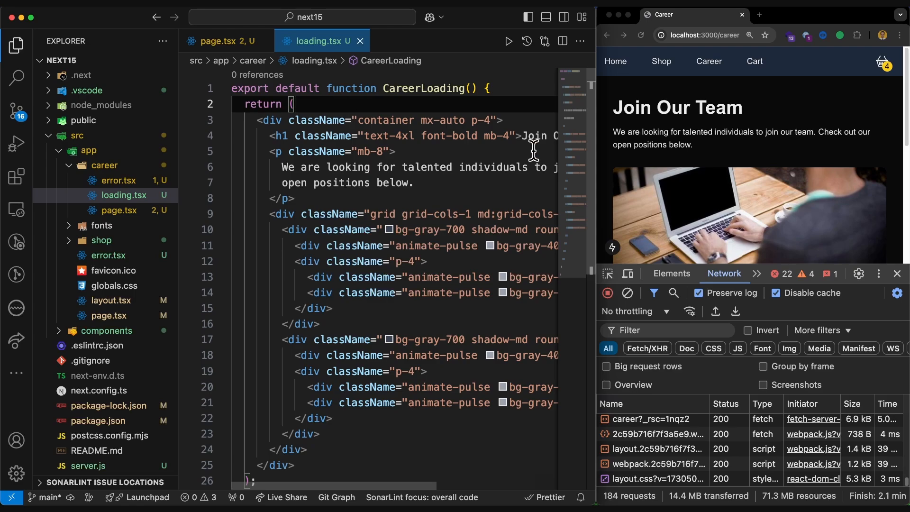
Review the animate-pulse skeleton markup and reload the career page to see the placeholder cards
{"action": "scroll", "scroll_direction": "down", "scroll_amount": 3}
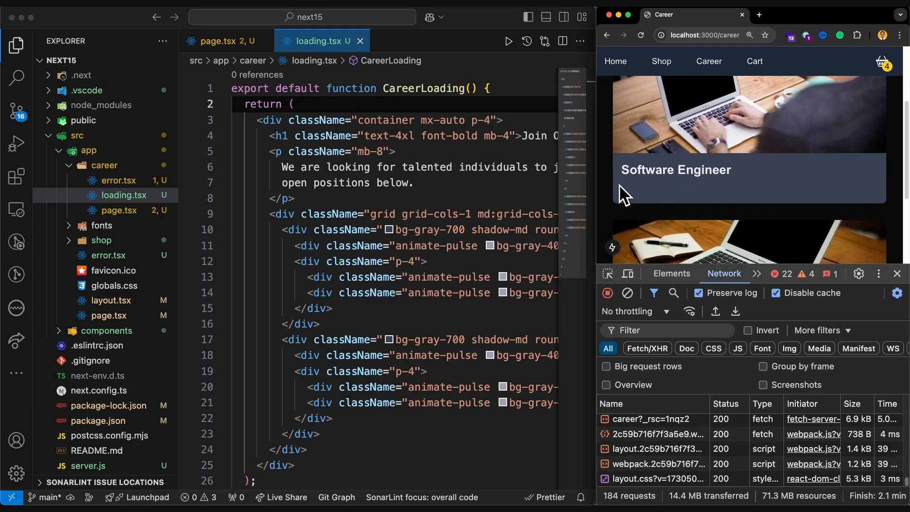
{"action": "scroll", "scroll_direction": "up", "scroll_amount": 3}
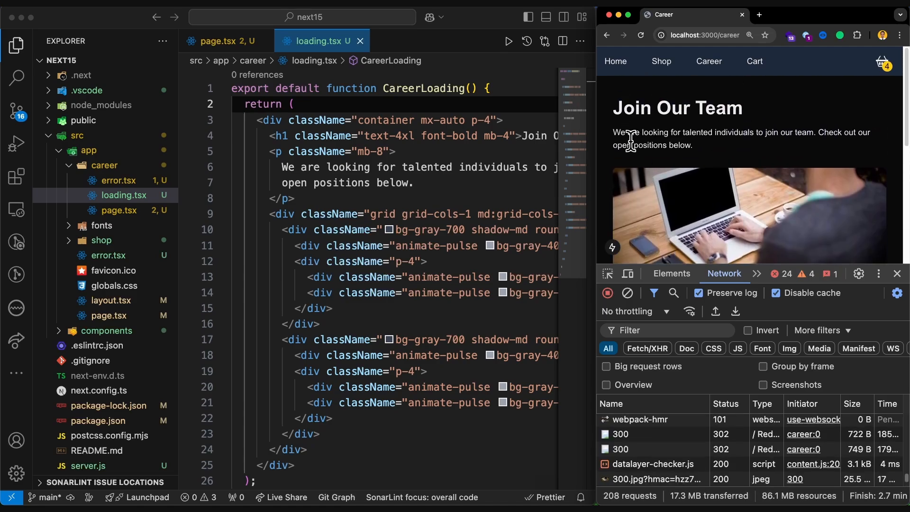
{"action": "left_click", "coordinate": [640, 35]}
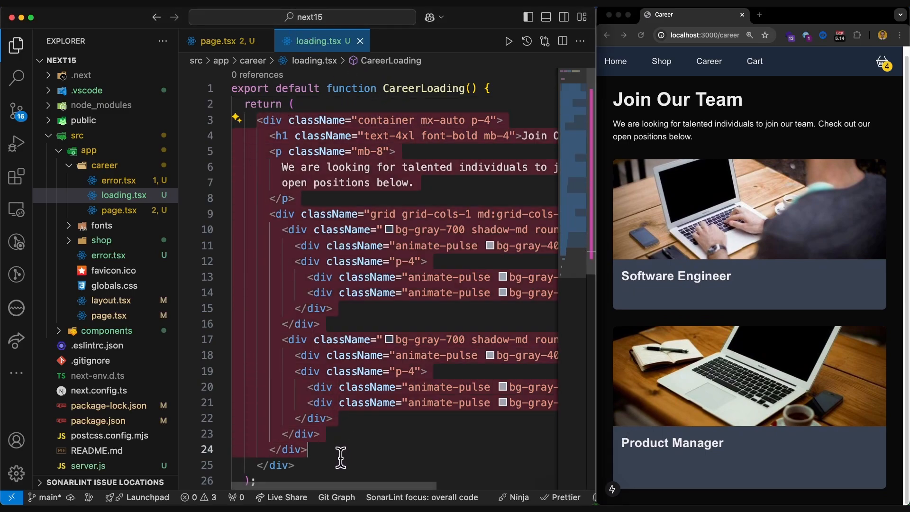
{"action": "left_click", "coordinate": [220, 41]}
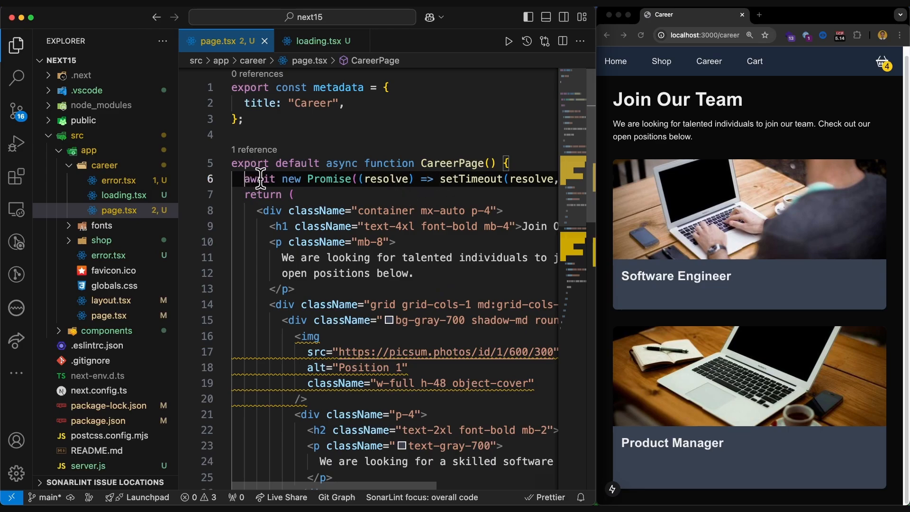
{"action": "mouse_move", "coordinate": [316, 195]}
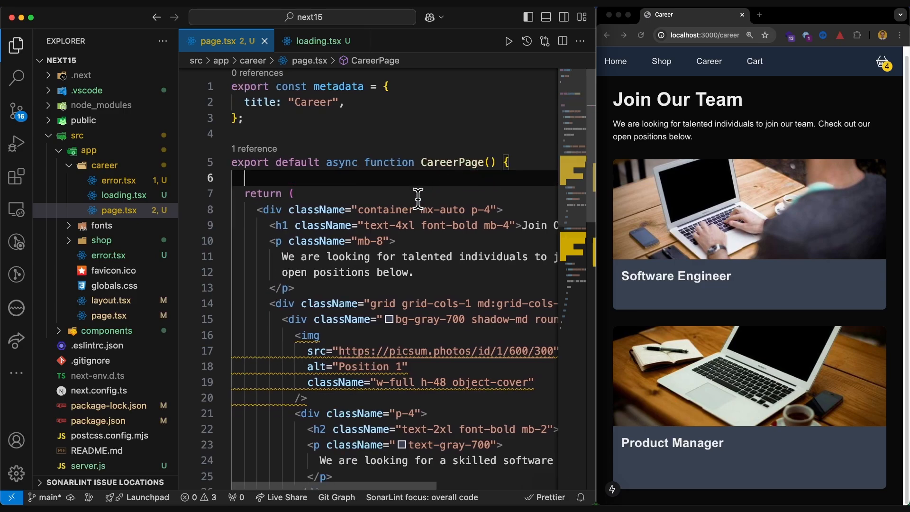
Replace the setTimeout delay with 'const data = await db.connect('')' and 'await db.query()'
{"action": "type", "text": "await new Promise((resolve) => setTimeout(resolve,"}
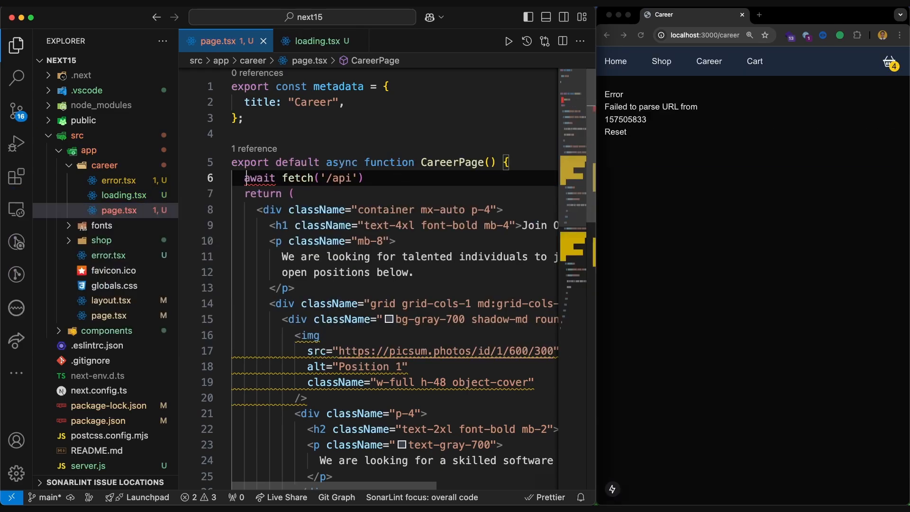
{"action": "type", "text": "const data ="}
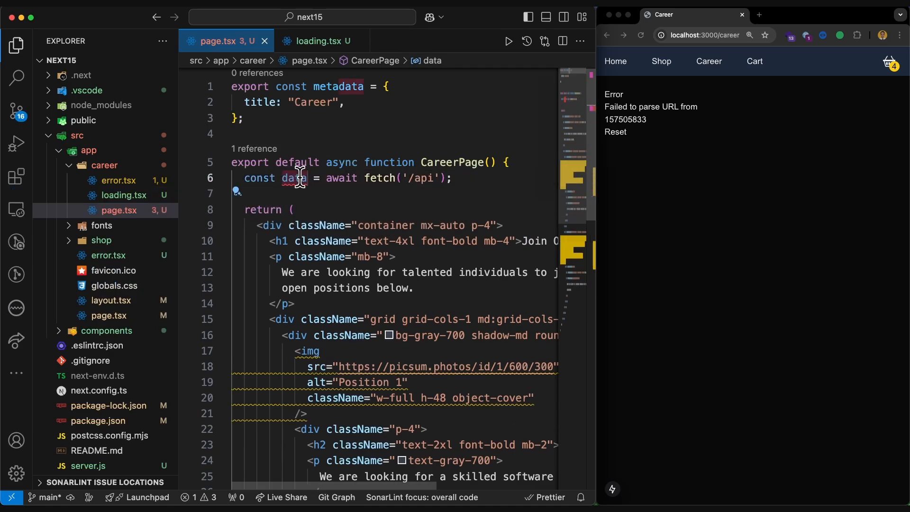
{"action": "mouse_move", "coordinate": [325, 178]}
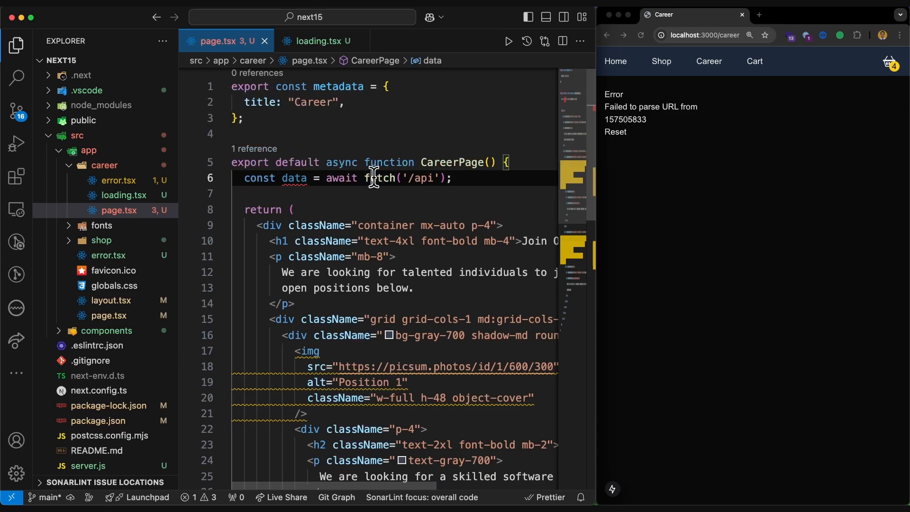
{"action": "type", "text": "db."}
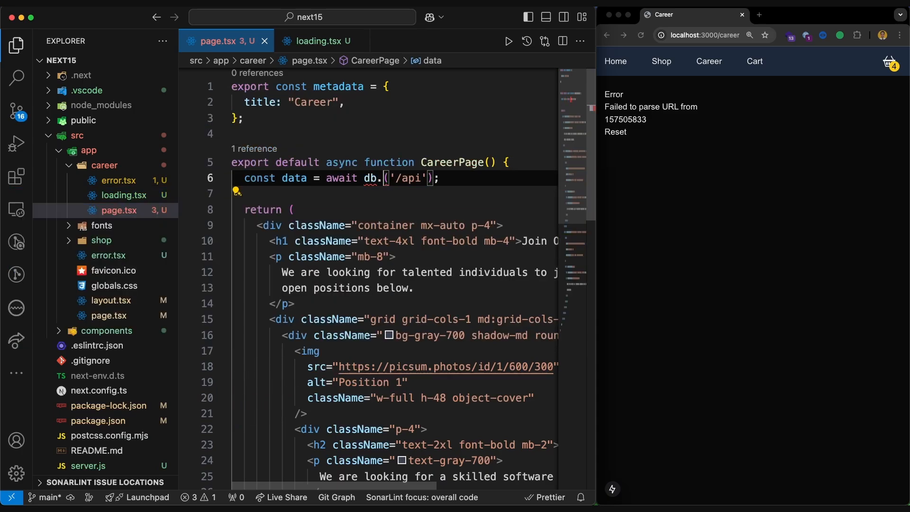
{"action": "type", "text": "connec"}
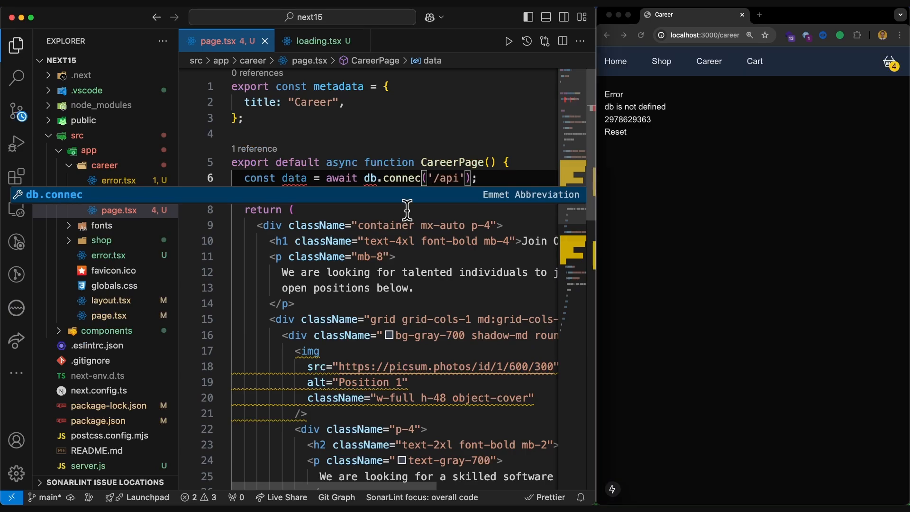
{"action": "mouse_move", "coordinate": [429, 225]}
{"action": "type", "text": "await db.query()"}
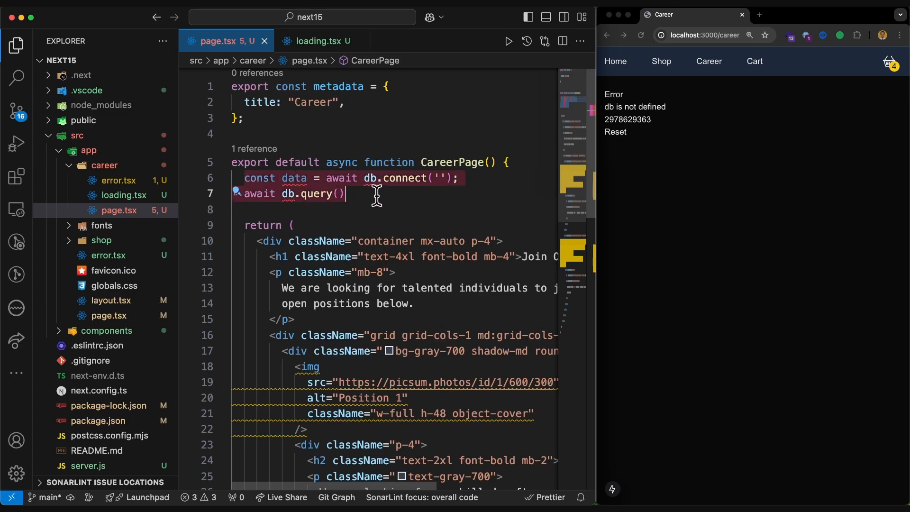
{"action": "mouse_move", "coordinate": [352, 165]}
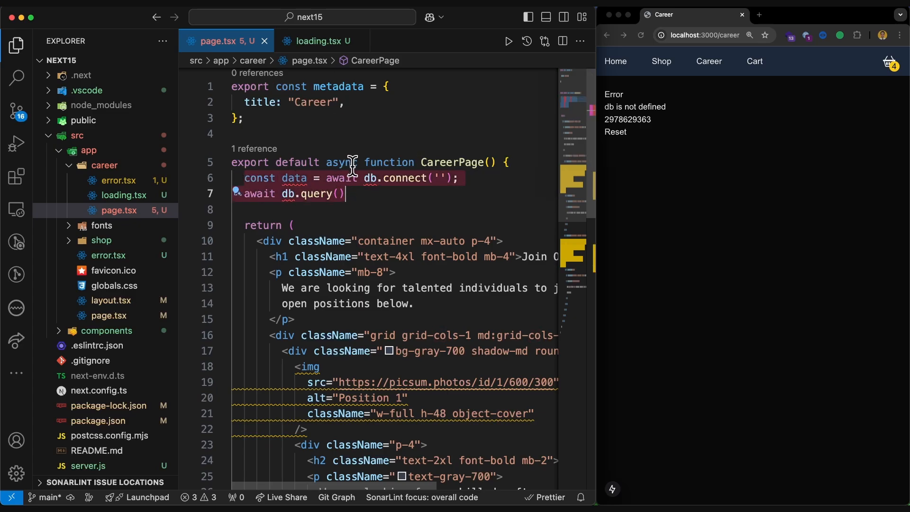
Switch between page.tsx and loading.tsx while the career route shows the db-not-defined error
{"action": "left_click", "coordinate": [316, 41]}
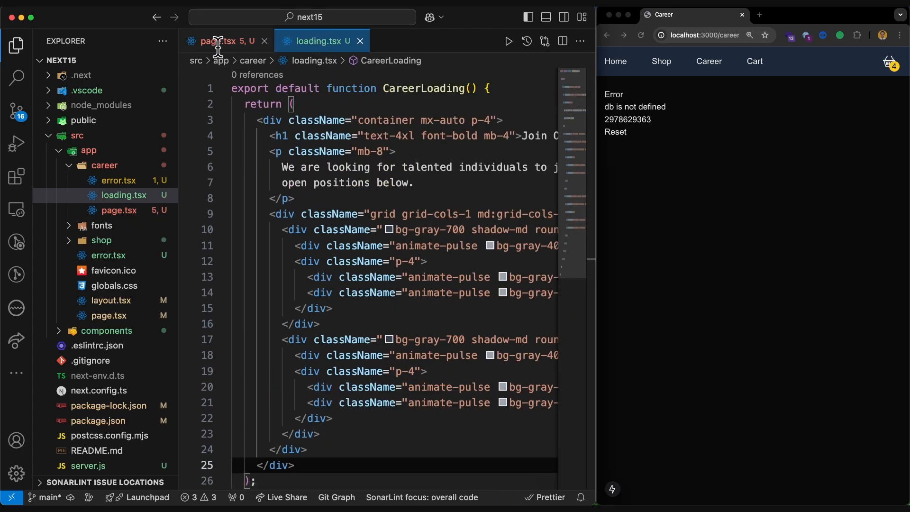
{"action": "left_click", "coordinate": [223, 41]}
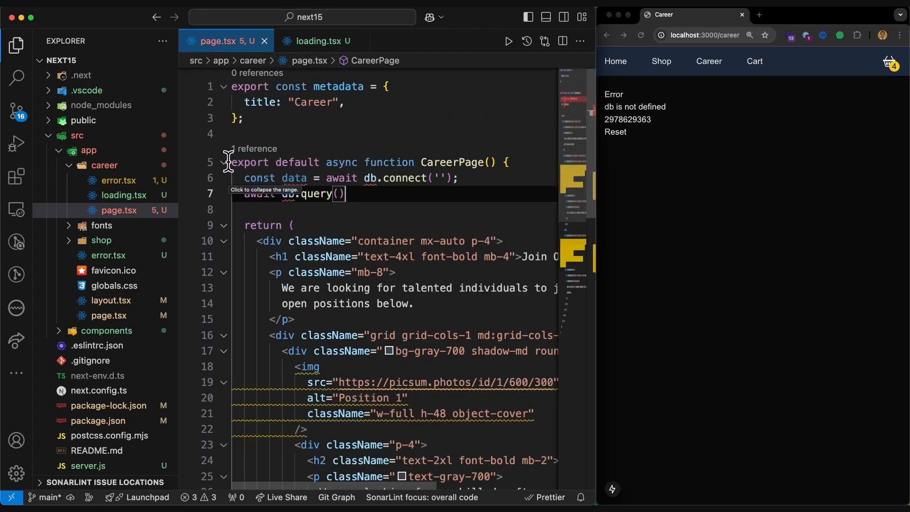
{"action": "left_click", "coordinate": [316, 41]}
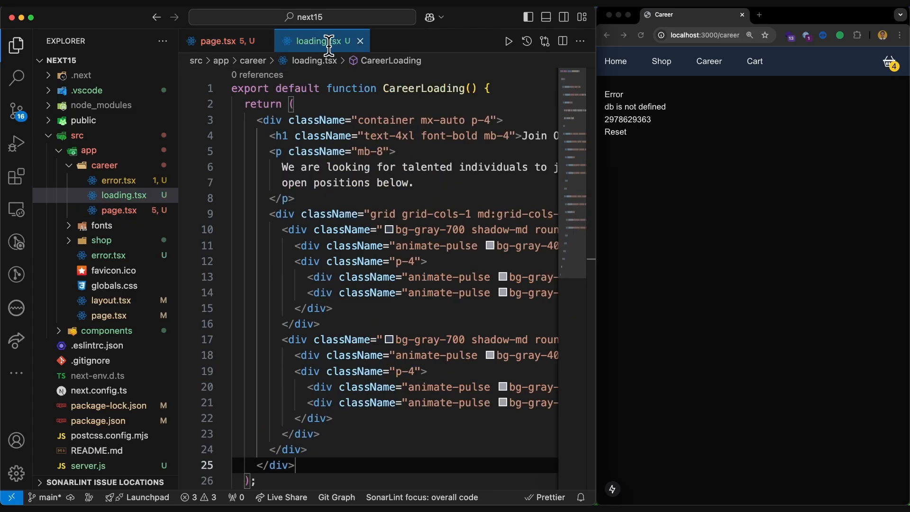